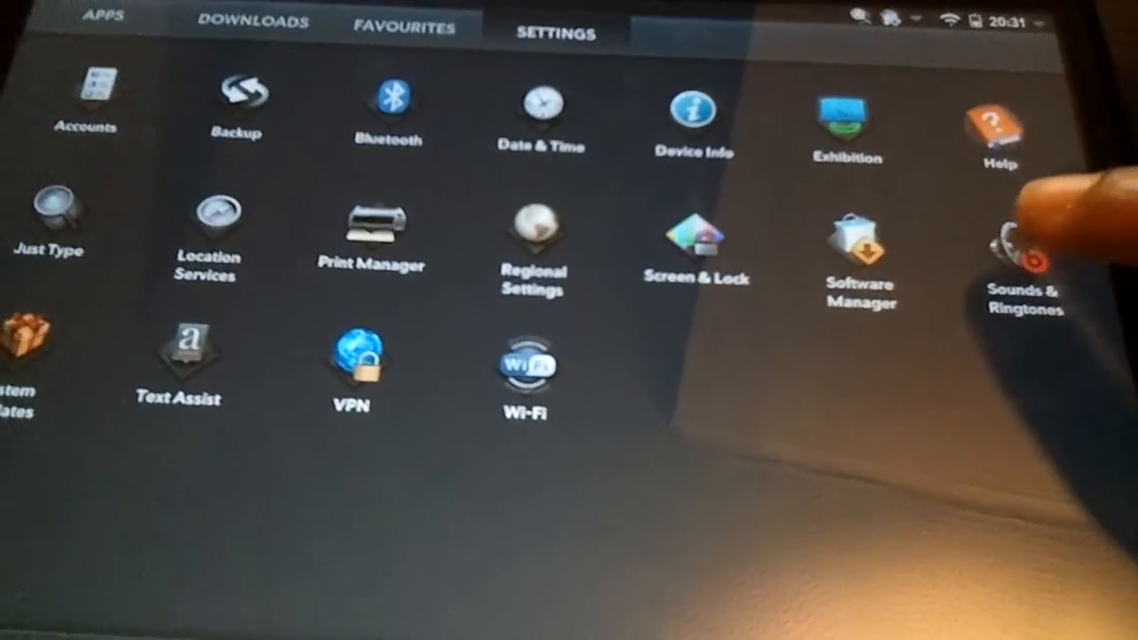
Open the Sounds & Ringtones settings card from the launcher's Settings tab
{"action": "left_click", "coordinate": [1027, 249]}
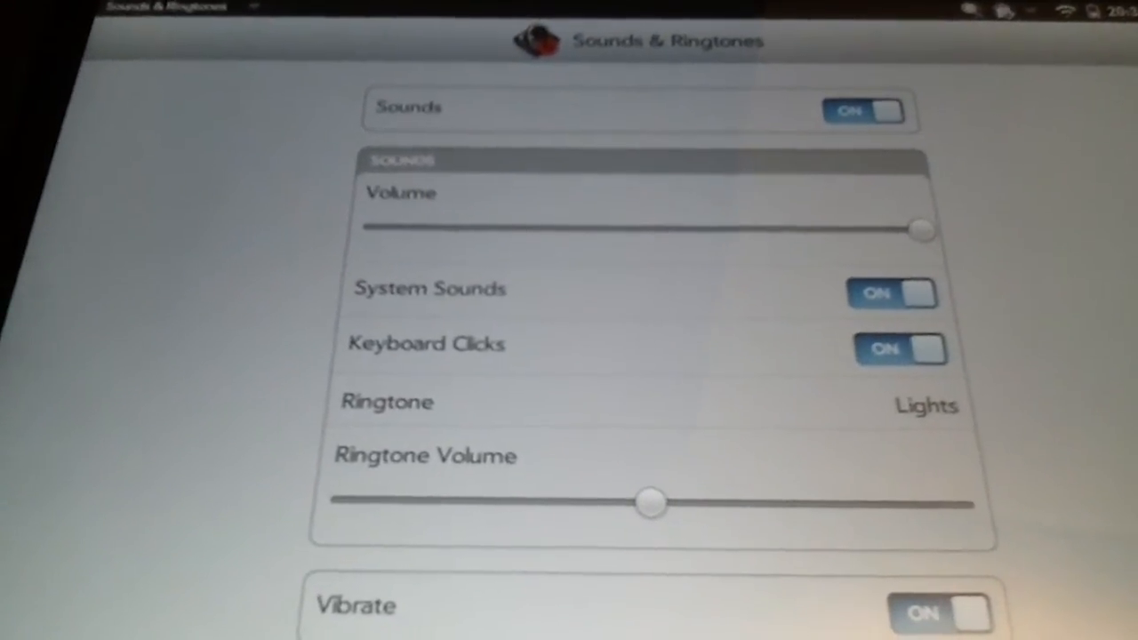
Switch Keyboard Clicks from ON to OFF, leaving system sounds on
{"action": "left_click", "coordinate": [898, 349]}
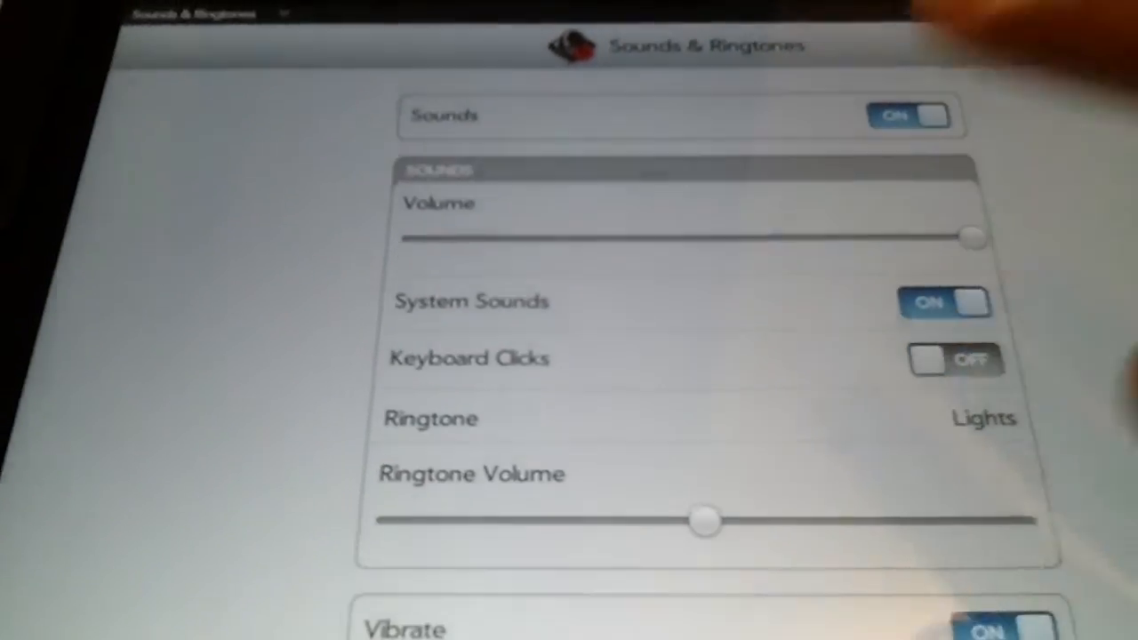